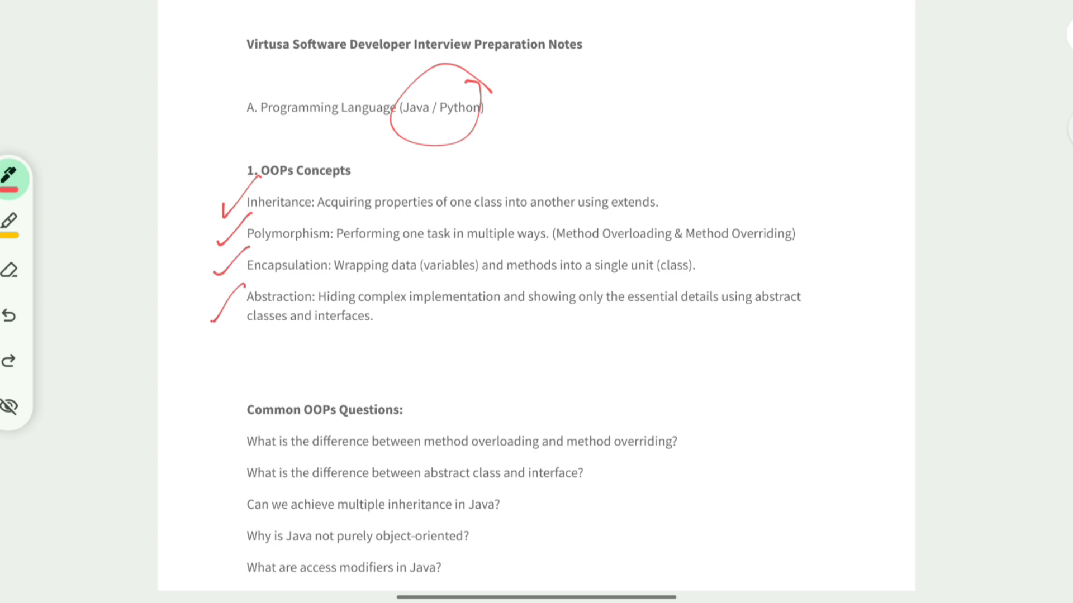
scroll(down, 3)
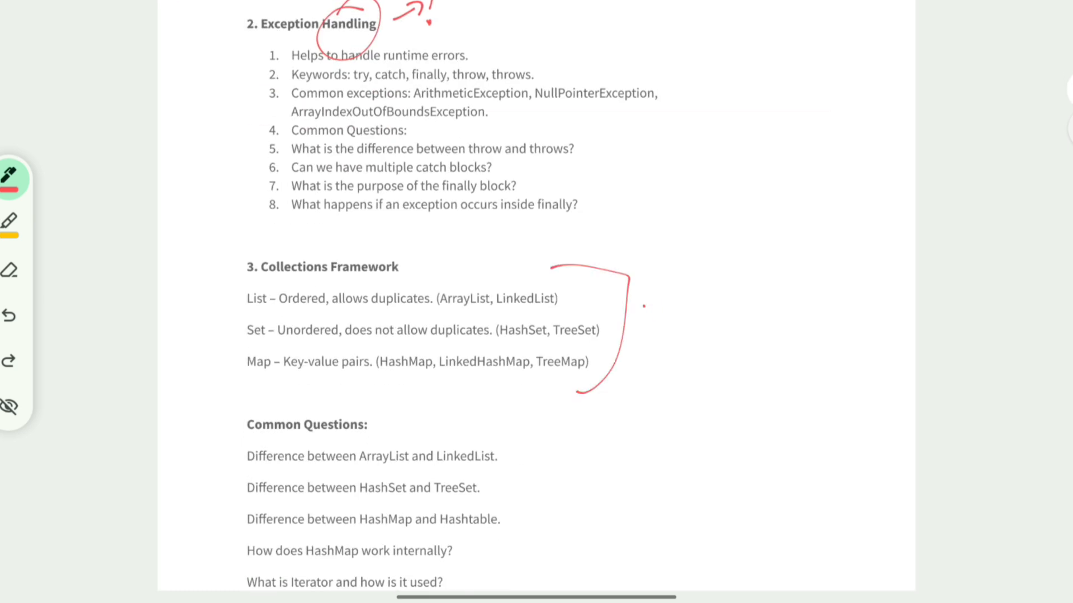
scroll(down, 3)
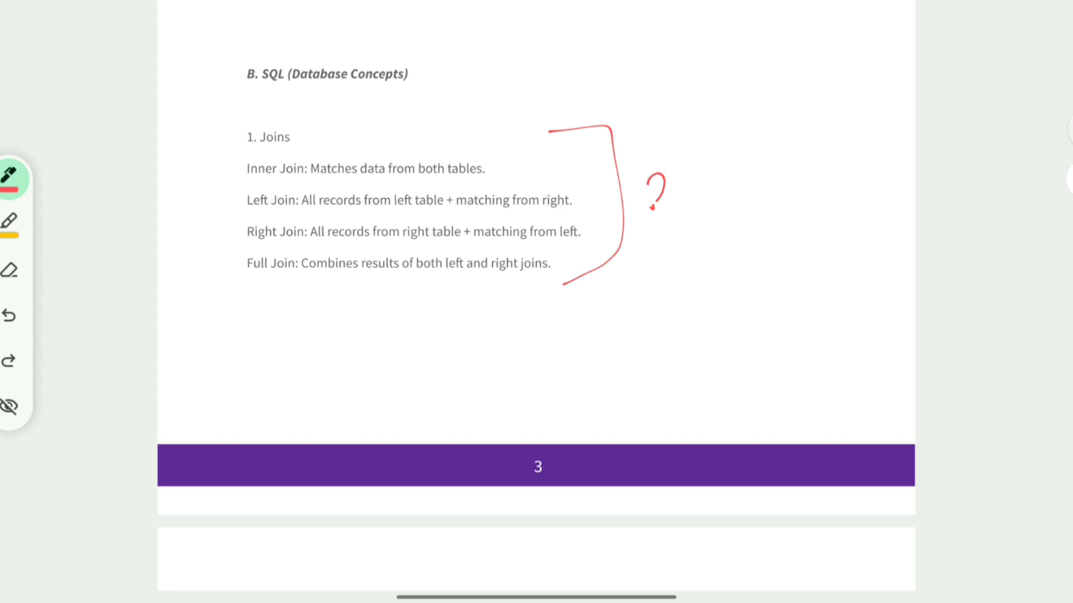
scroll(up, 3)
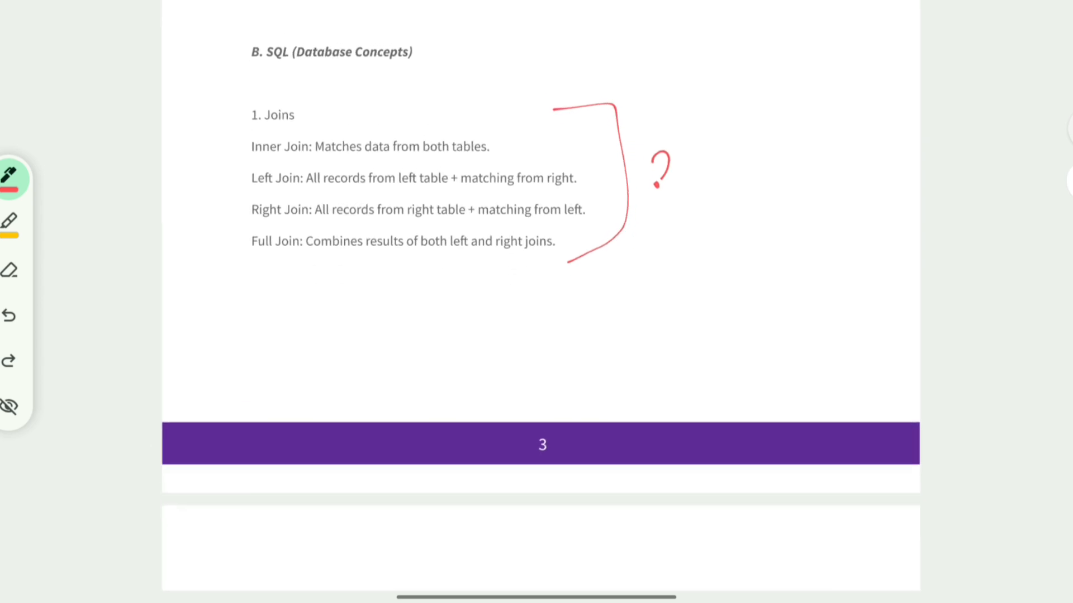
scroll(down, 3)
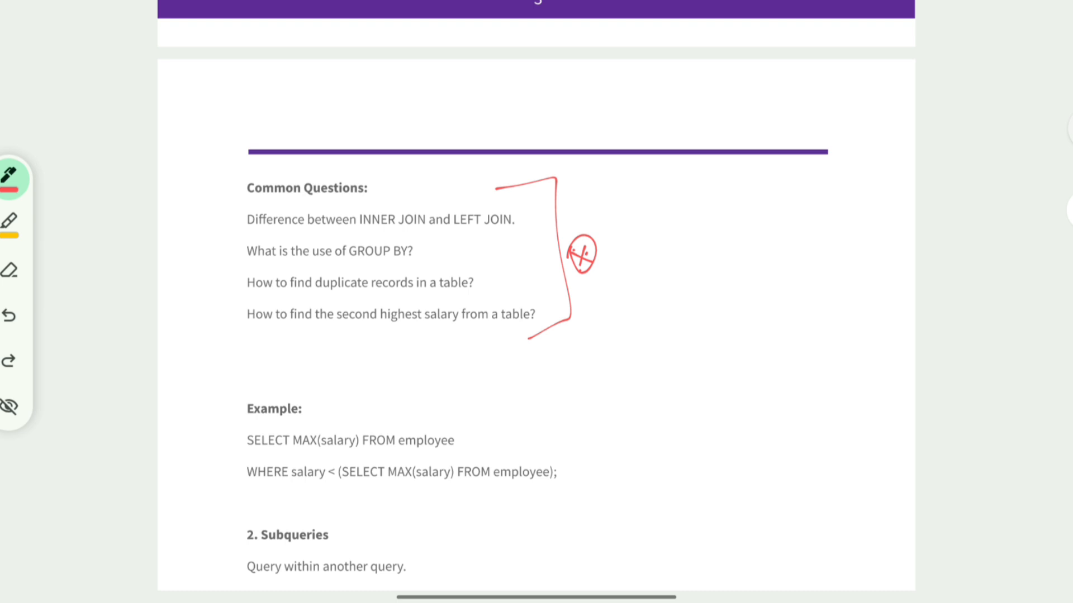
scroll(down, 3)
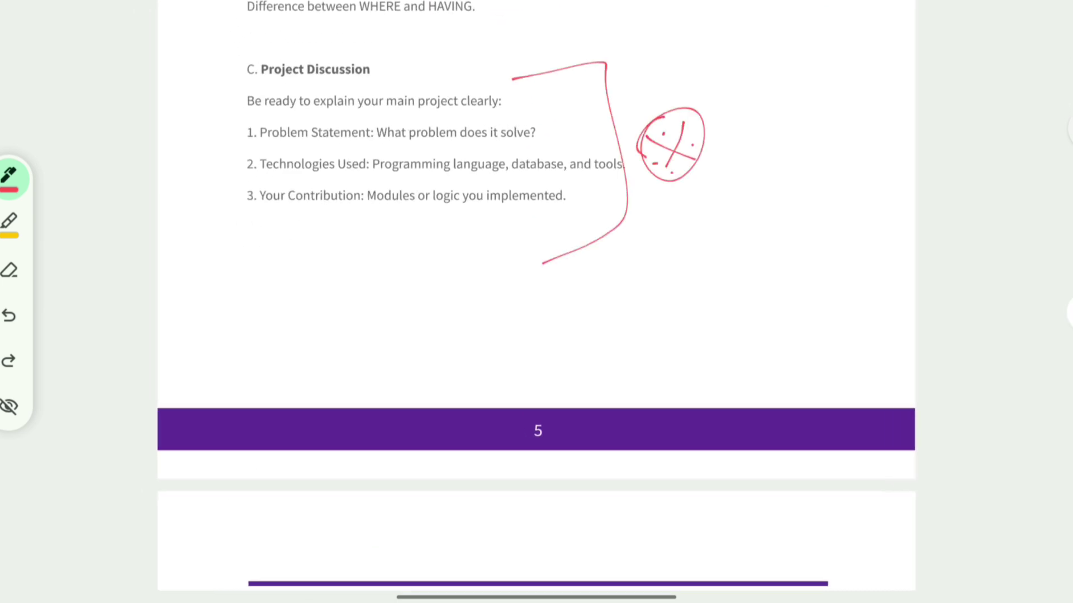
scroll(down, 3)
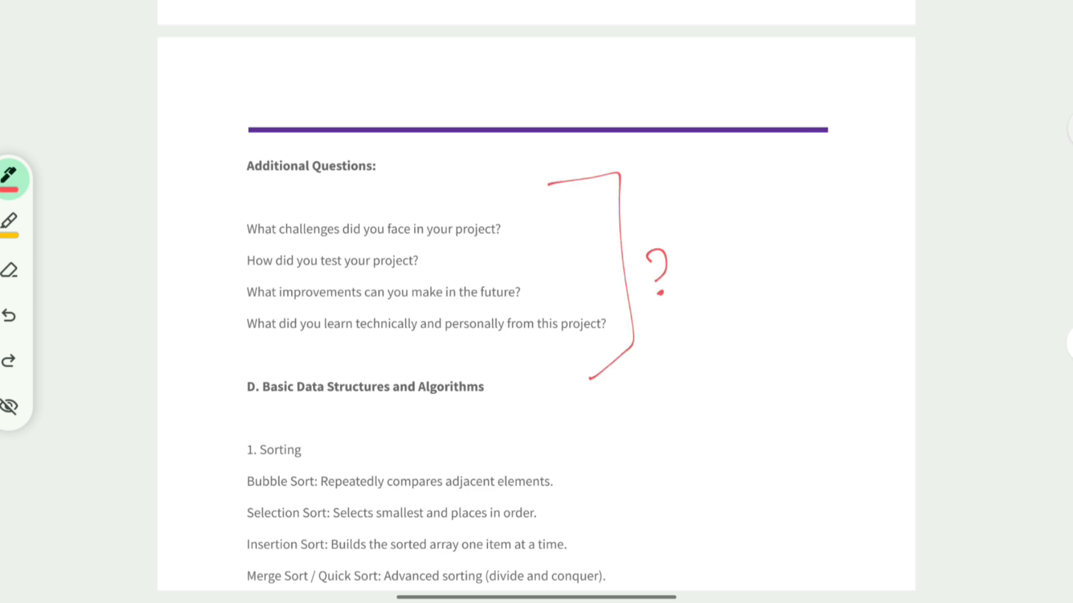
scroll(down, 3)
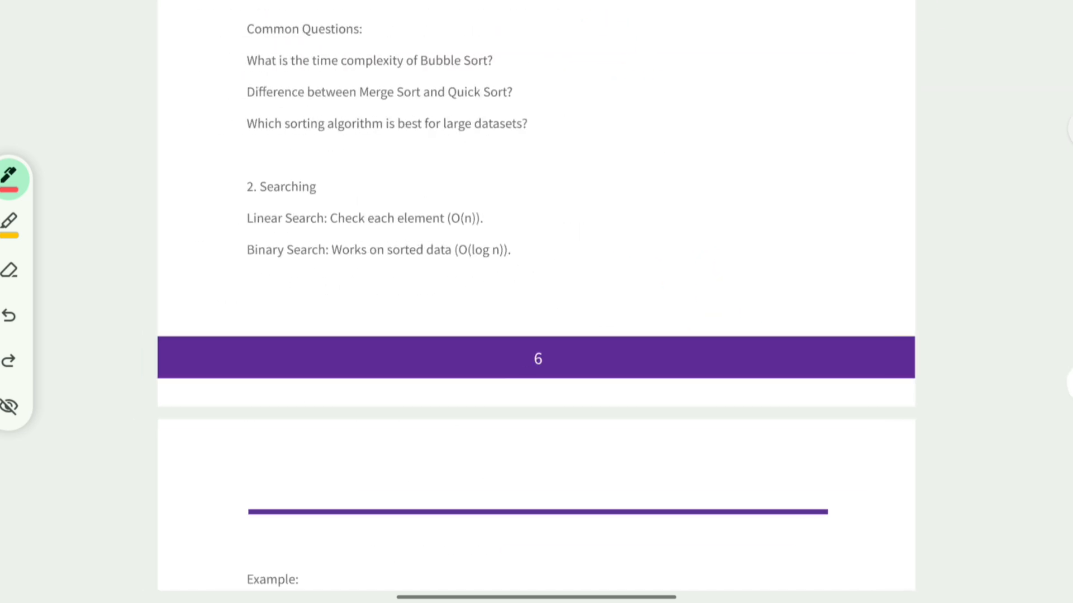
scroll(down, 3)
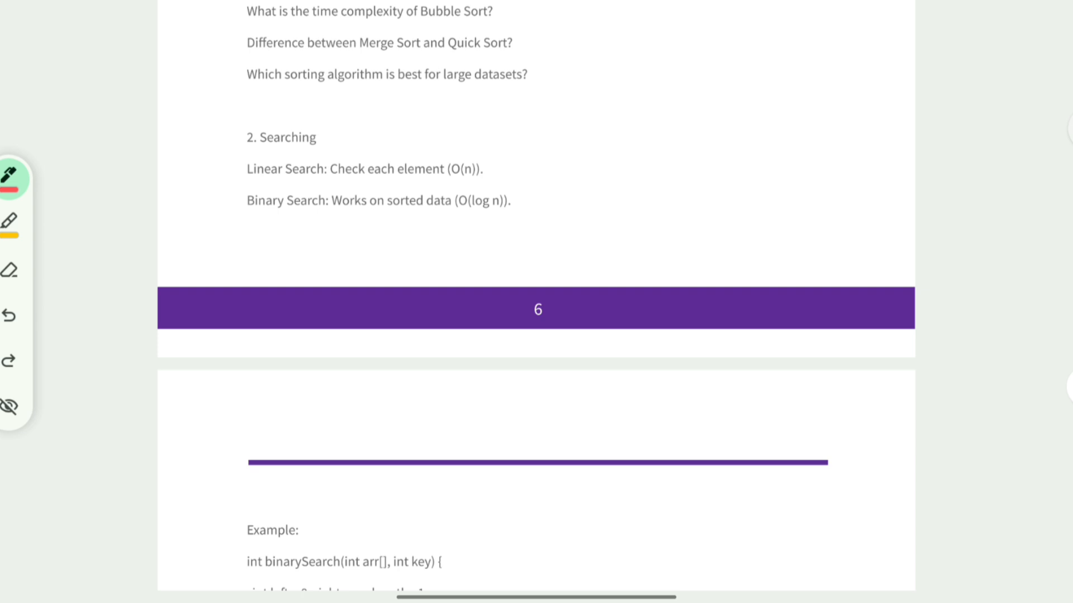
scroll(down, 3)
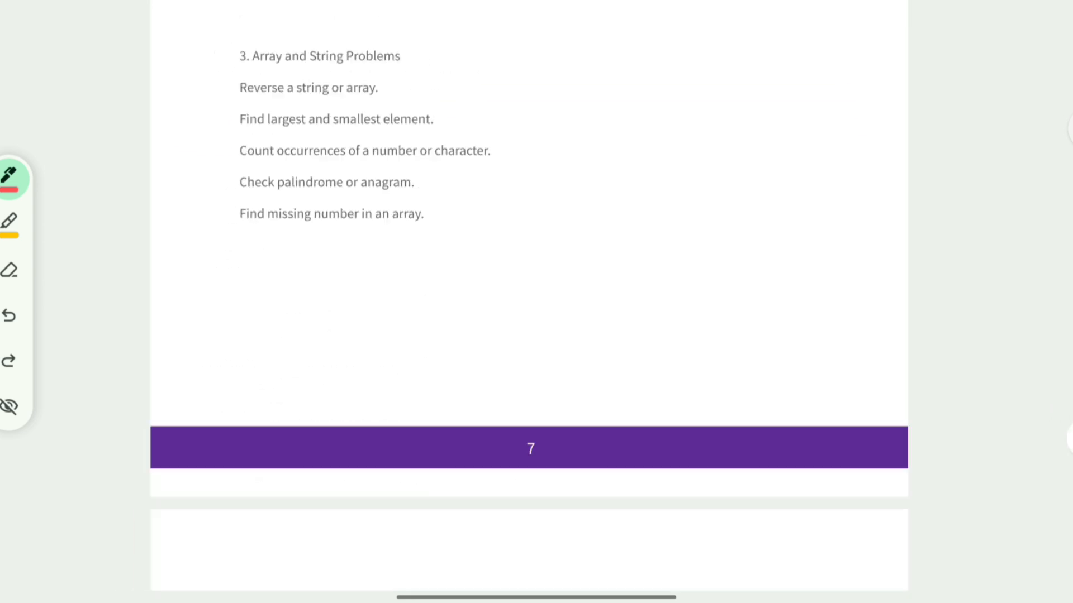
scroll(down, 3)
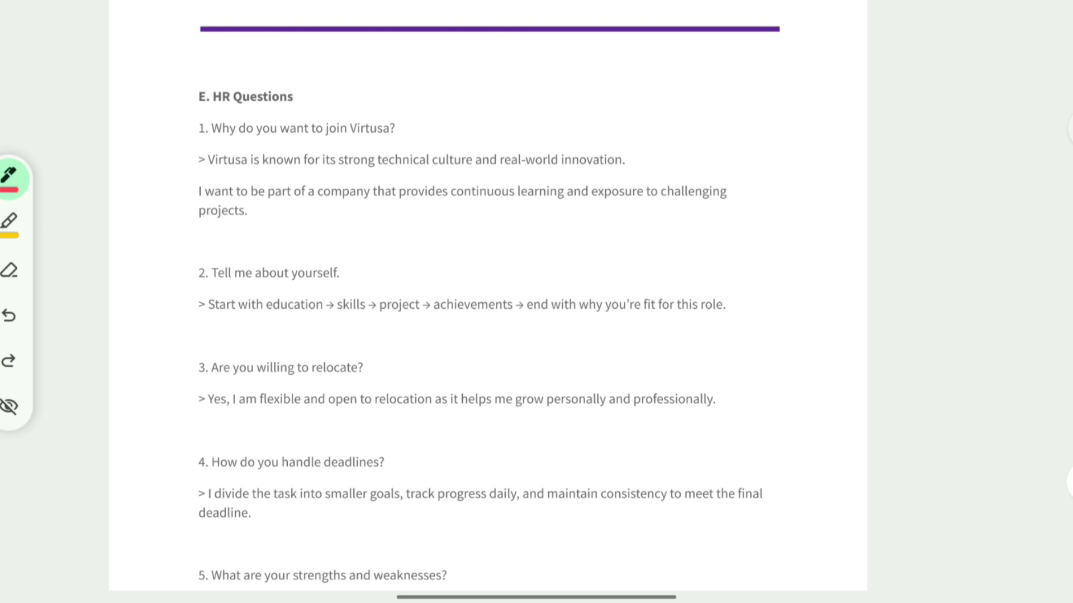